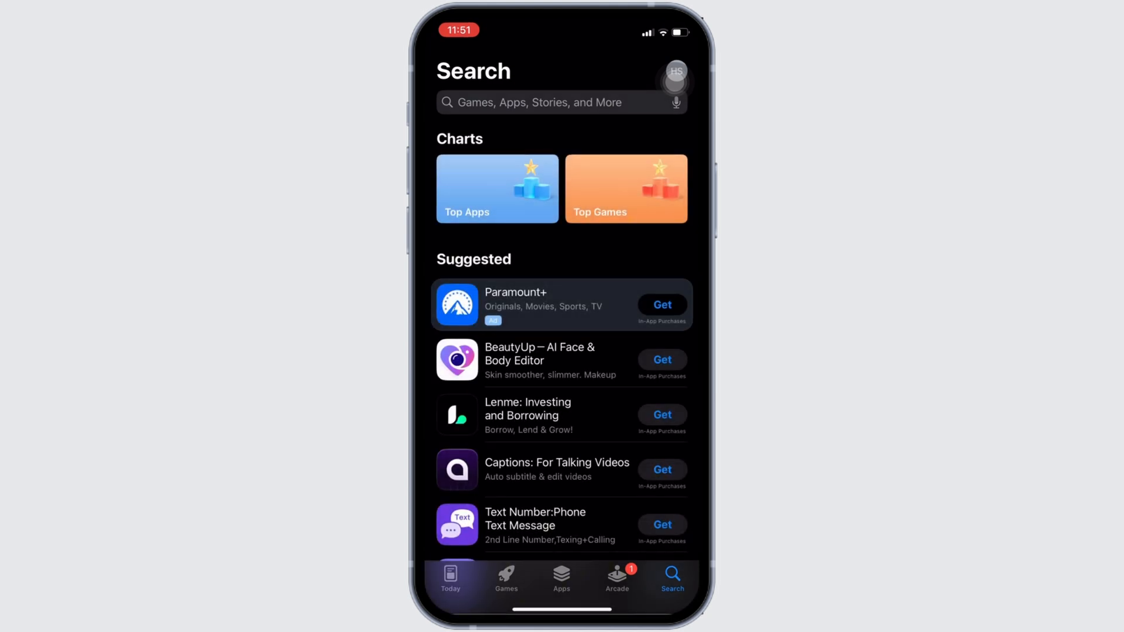
- Search 'gtl', choose the 'gtl getting out' suggestion and open the GettingOut result
type("gtl")
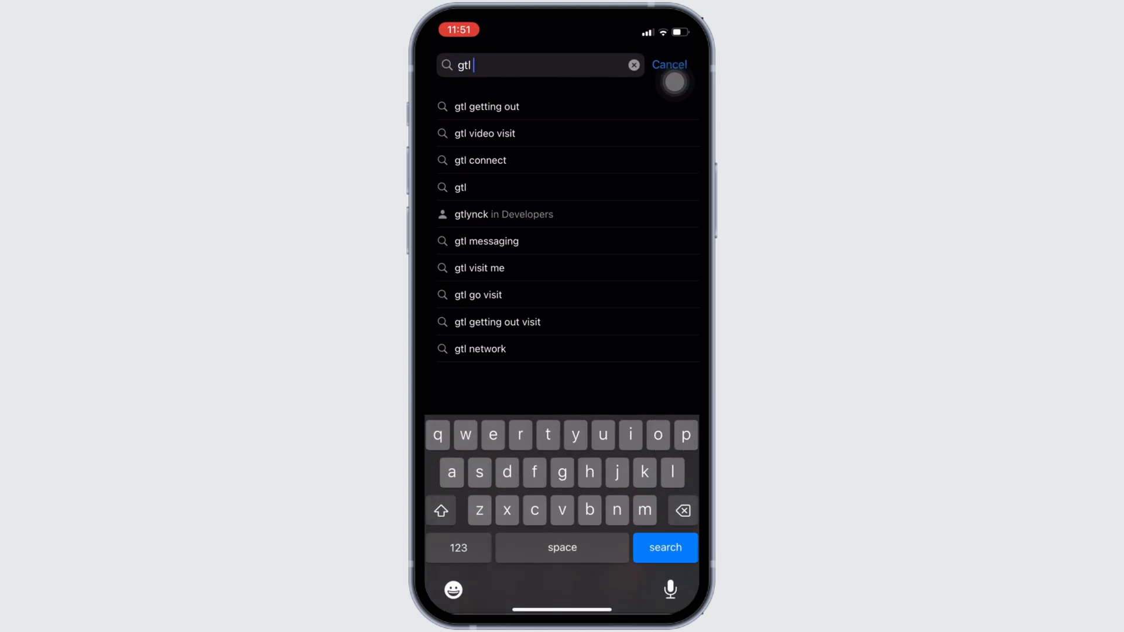
left_click(486, 106)
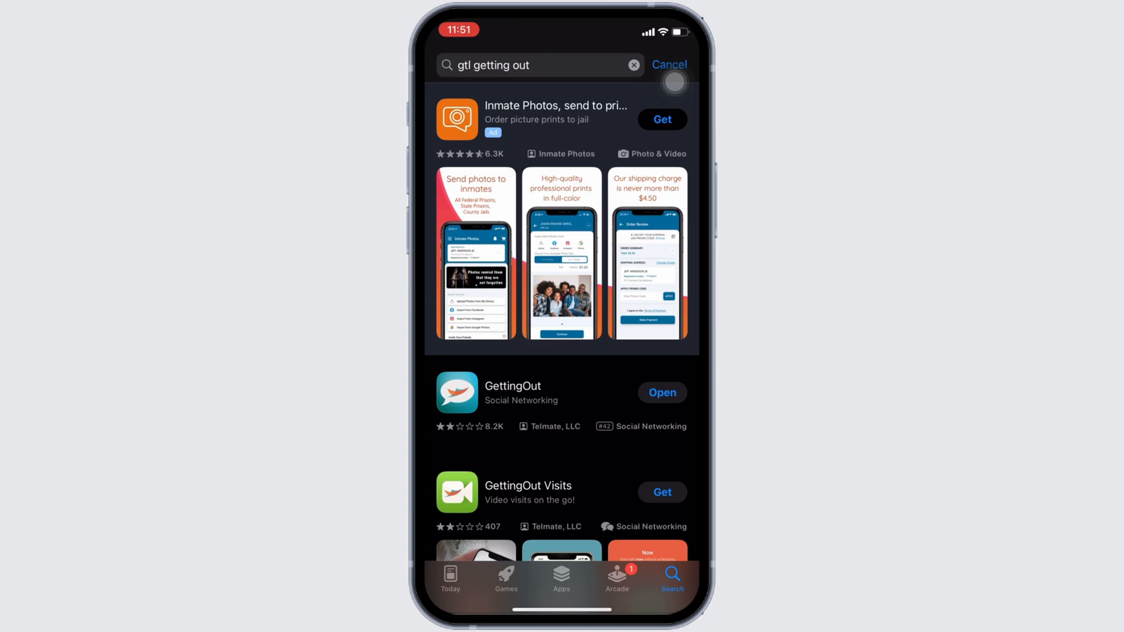
left_click(513, 393)
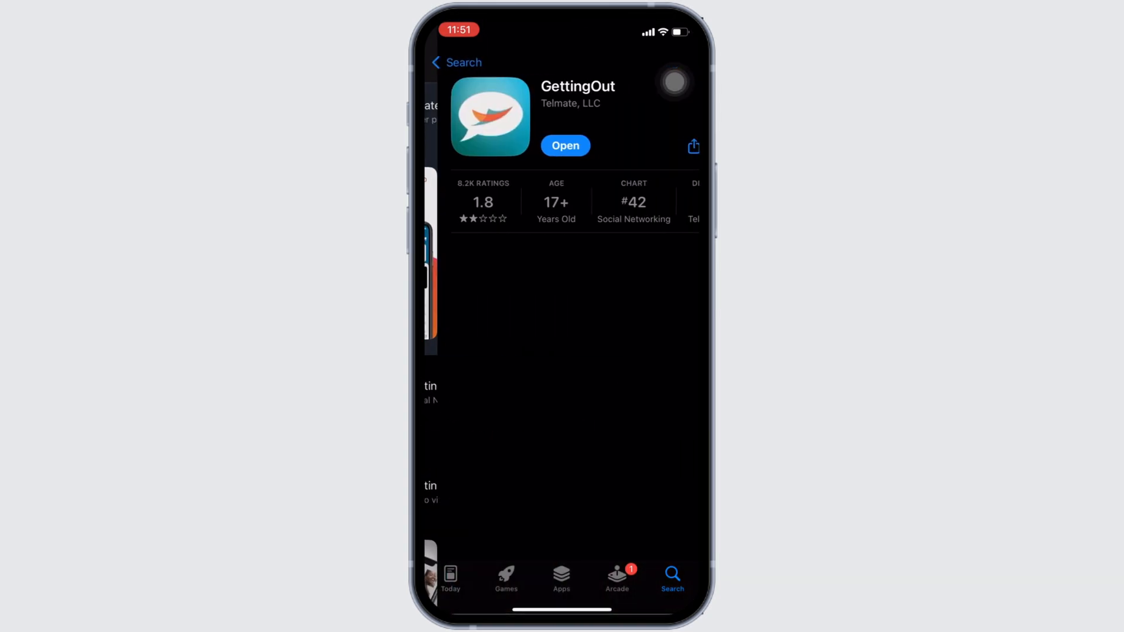
- Scroll down the GettingOut app page to review its details
scroll("down", 3)
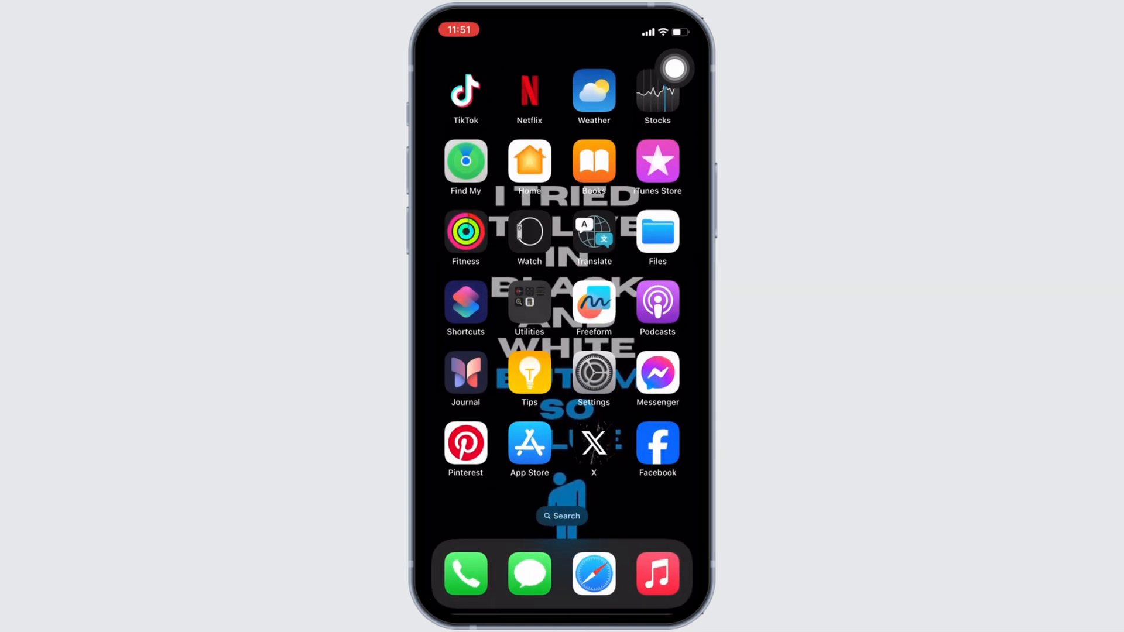
- Launch Settings and go into the General section
left_click(594, 374)
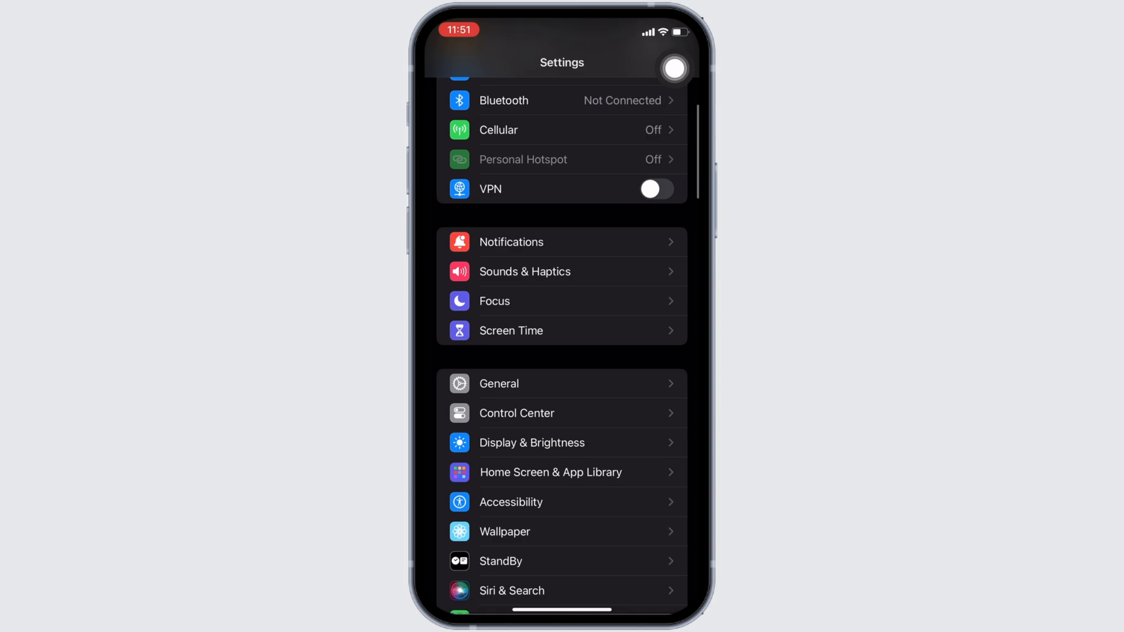
left_click(499, 383)
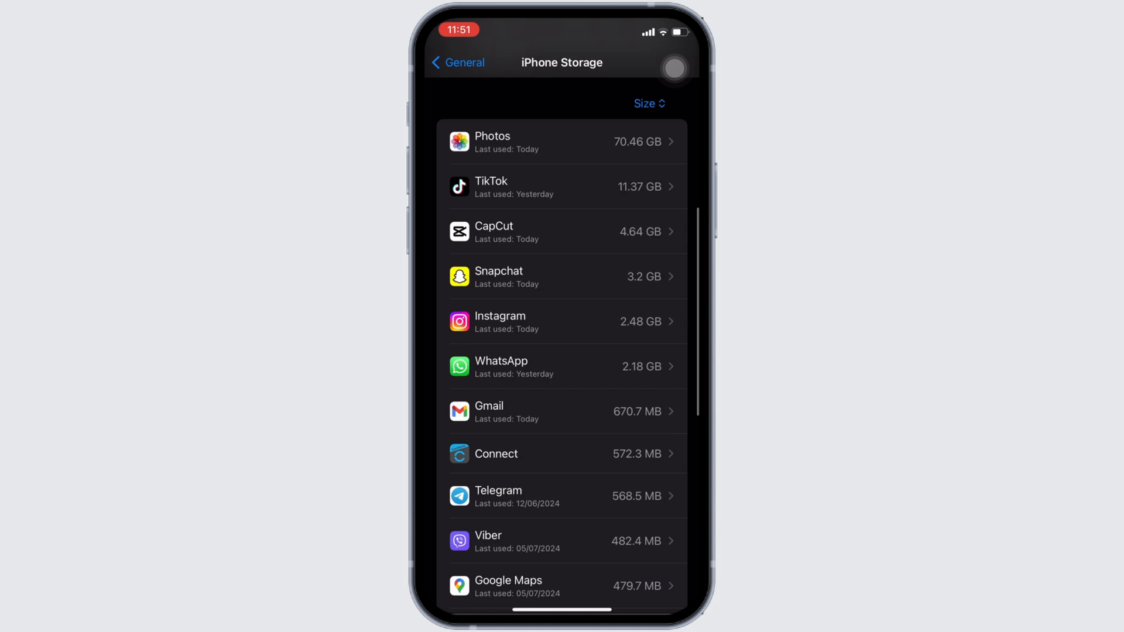
scroll("down", 3)
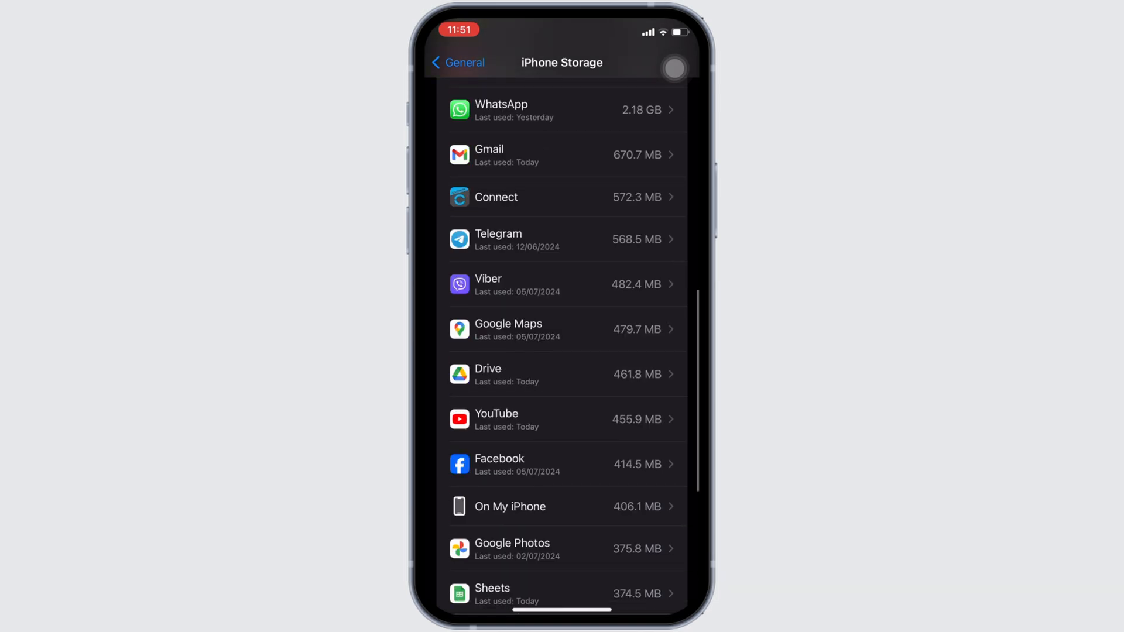
scroll("down", 3)
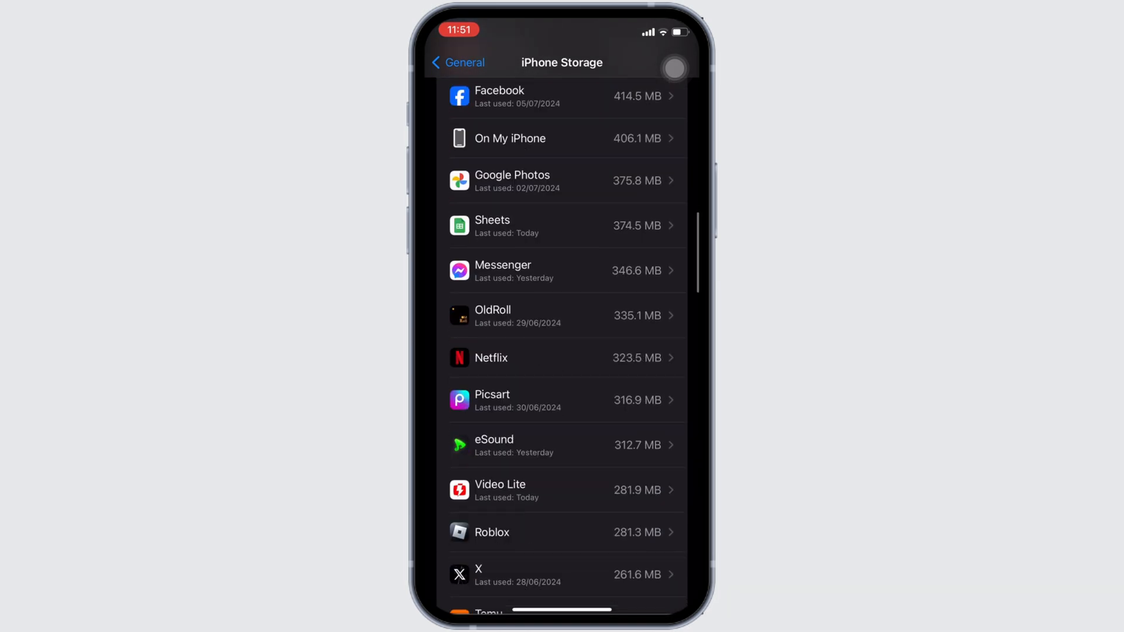
scroll("down", 3)
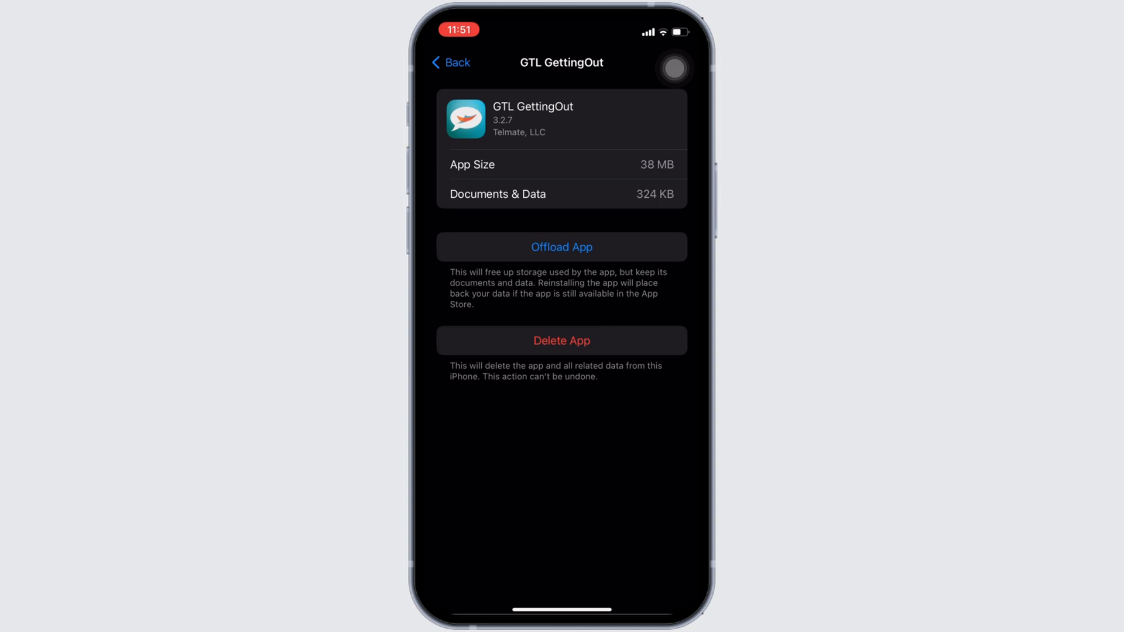
- Offload GTL GettingOut and confirm, keeping its documents and data
left_click(562, 247)
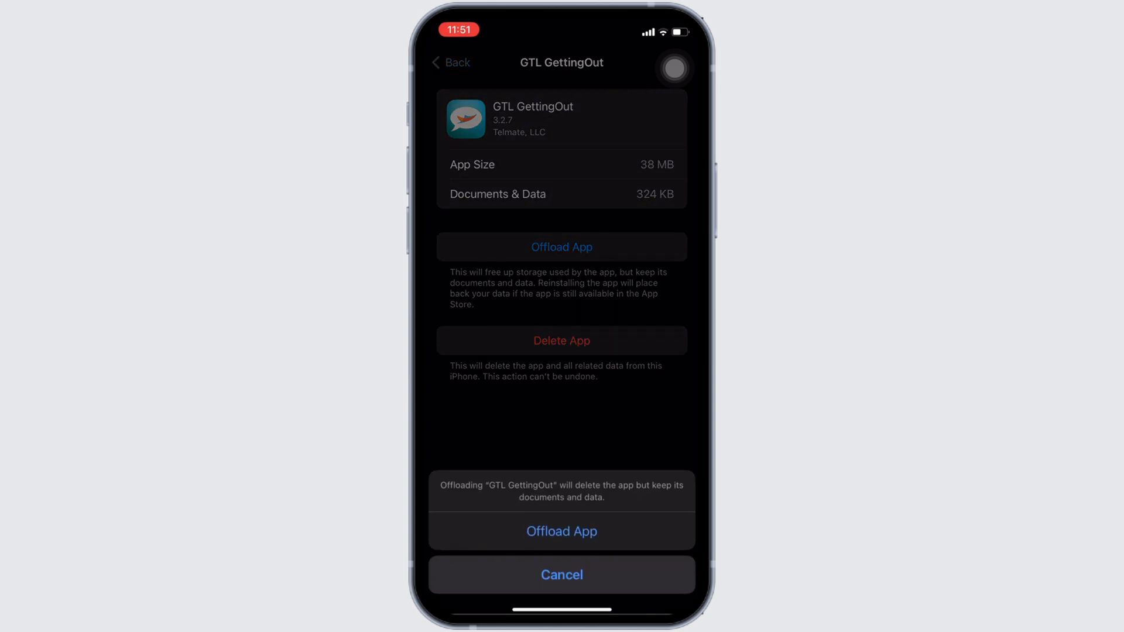
left_click(562, 532)
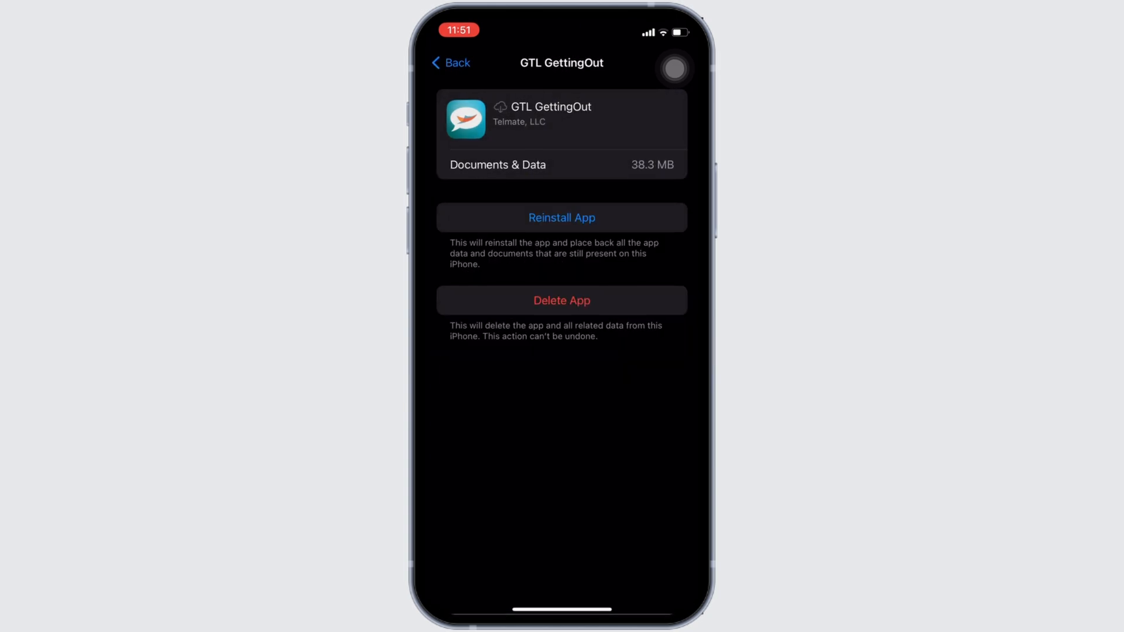